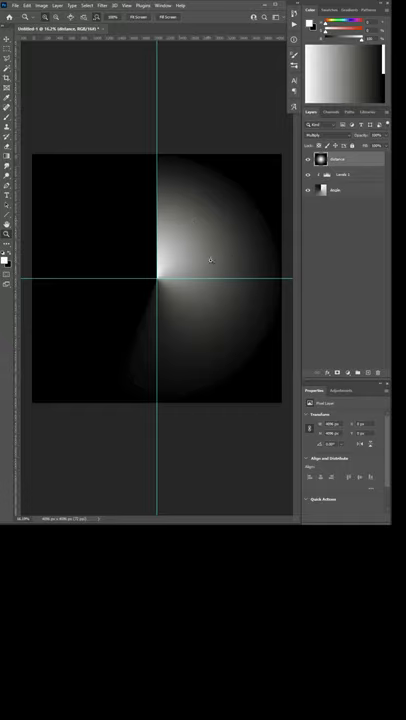
mouse_move(40, 236)
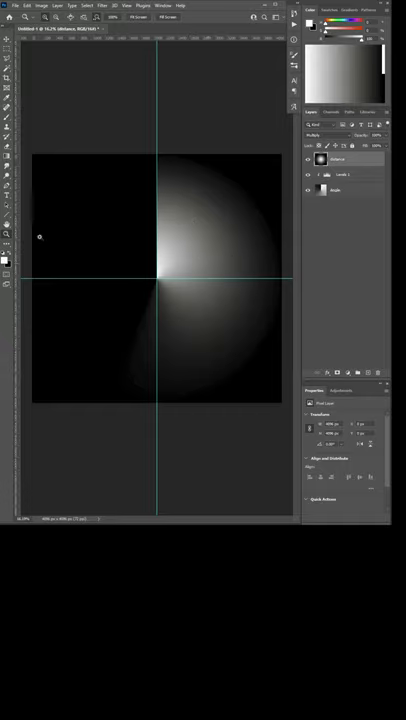
mouse_move(114, 236)
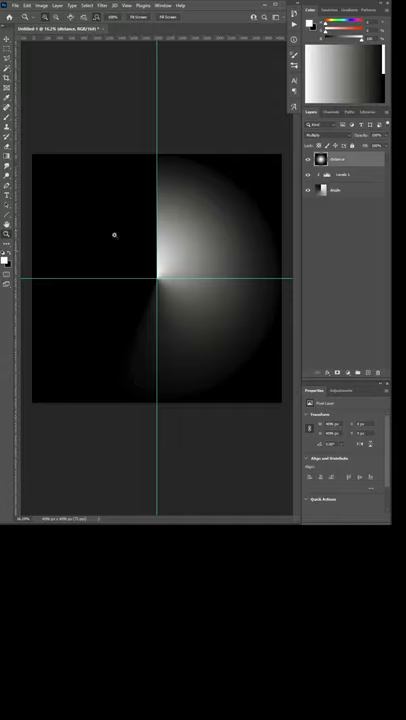
mouse_move(100, 256)
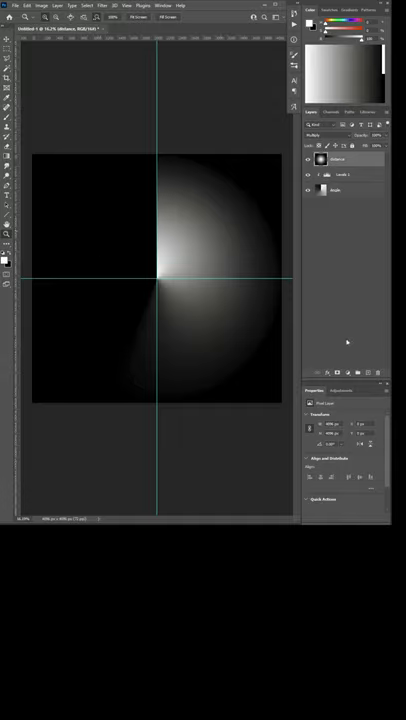
Step: Add a Levels adjustment layer over the white radial light falloff
click(336, 174)
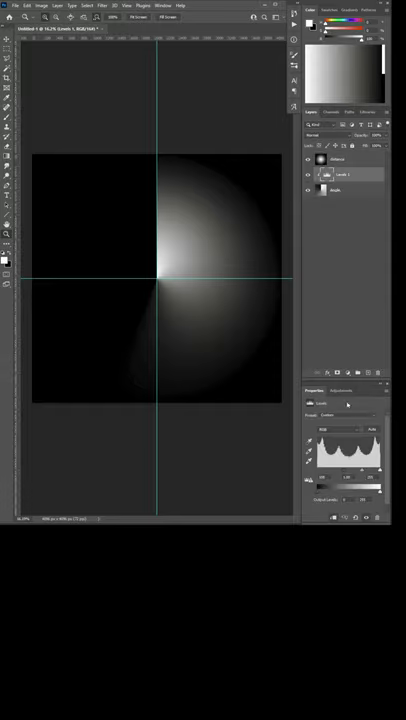